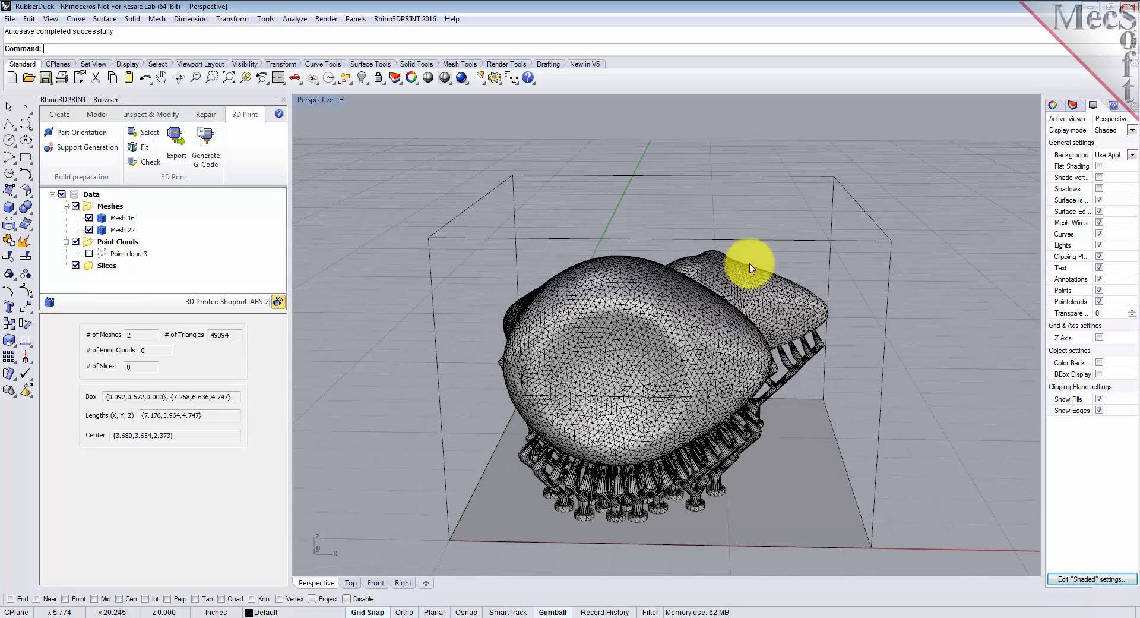
pyautogui.moveTo(398, 413)
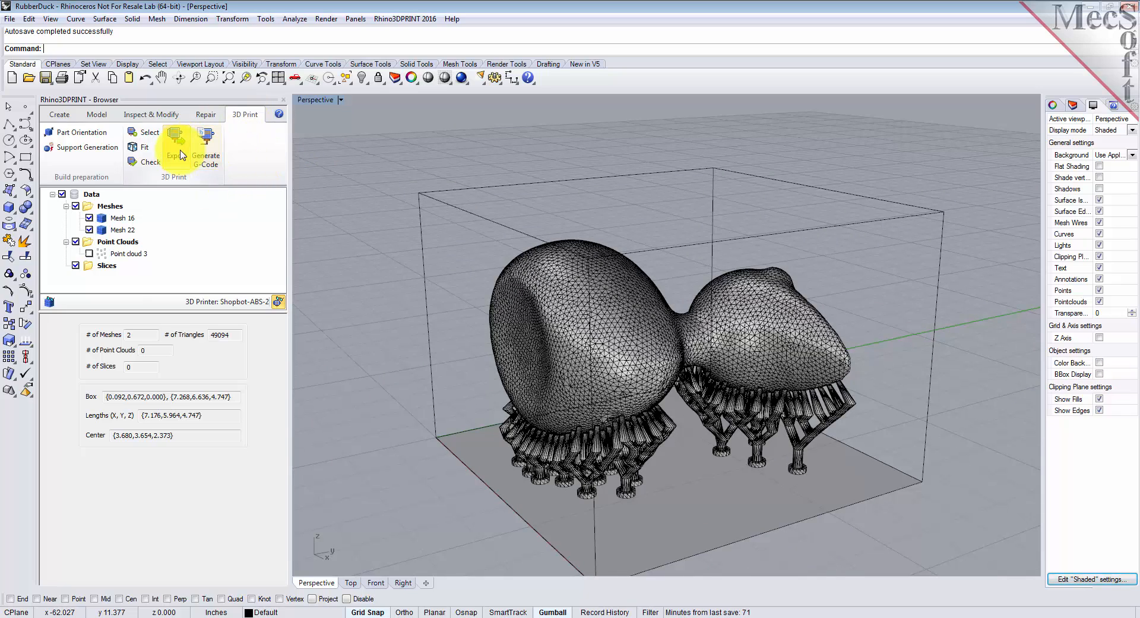
# Export both duck meshes as RubberDuck.stl in Stereo-Lithography Binary format in the QuickStart folder.
pyautogui.click(176, 140)
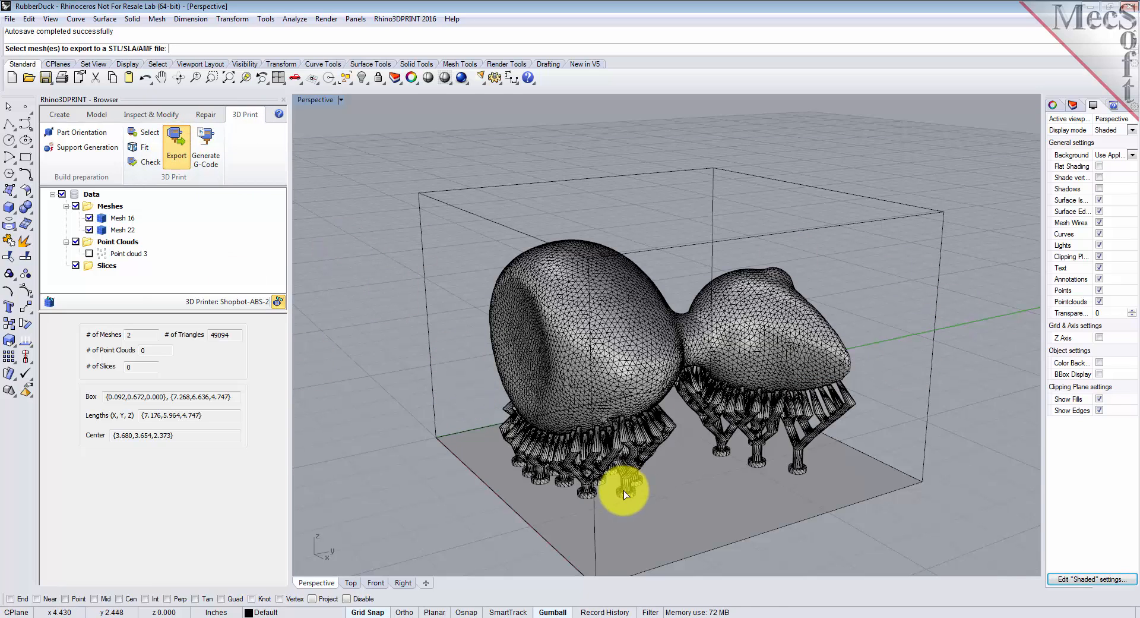
pyautogui.moveTo(737, 397)
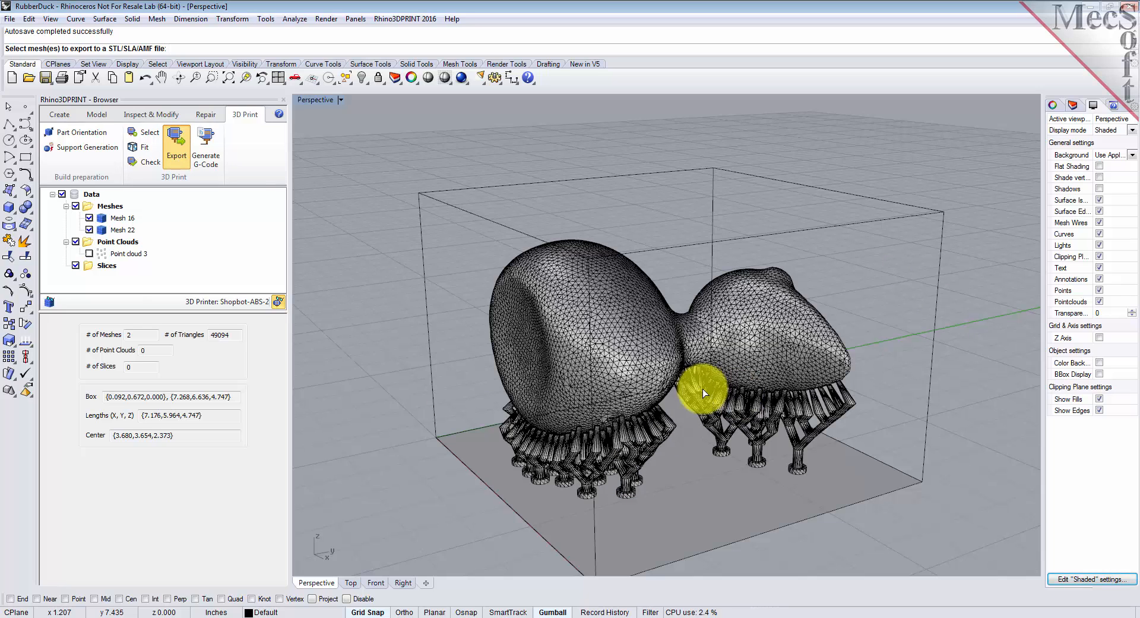
pyautogui.click(702, 393)
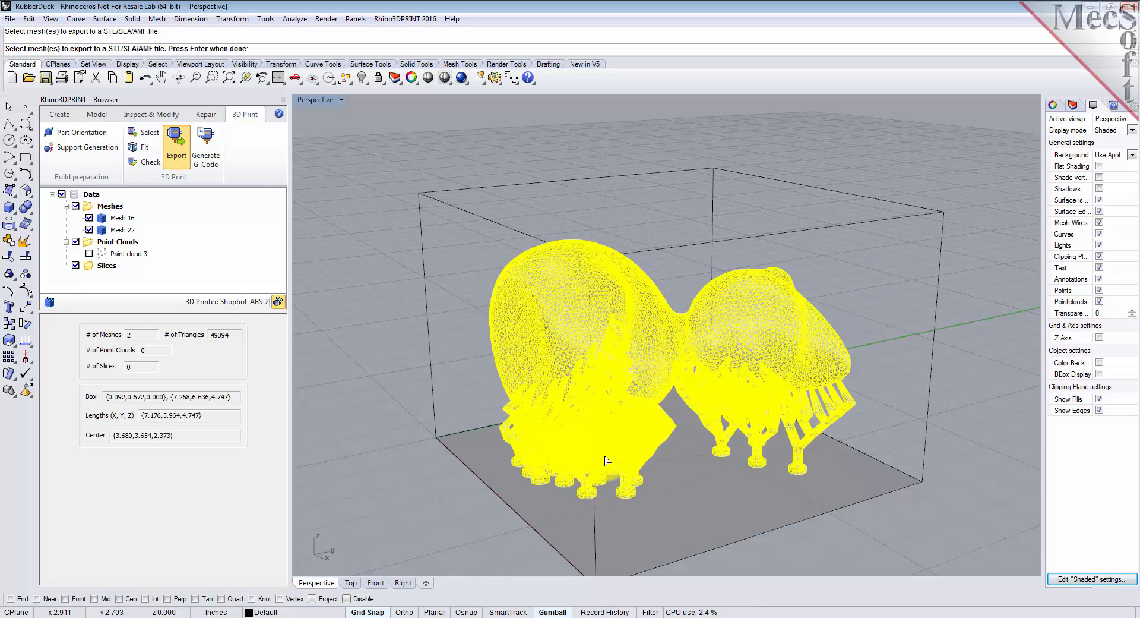
pyautogui.click(176, 138)
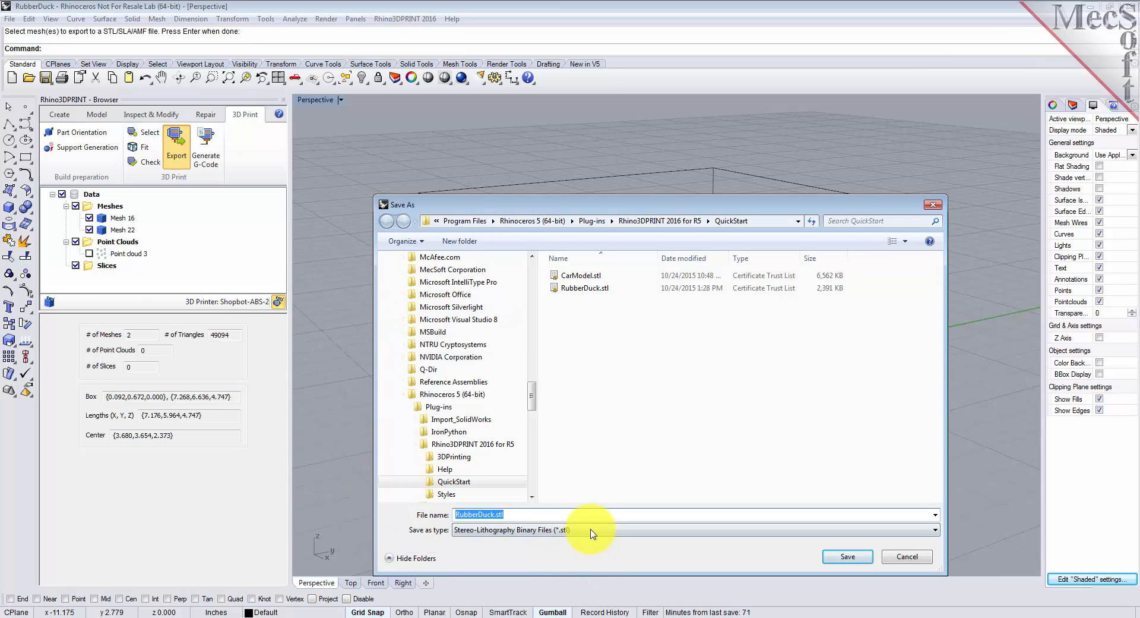
pyautogui.click(936, 530)
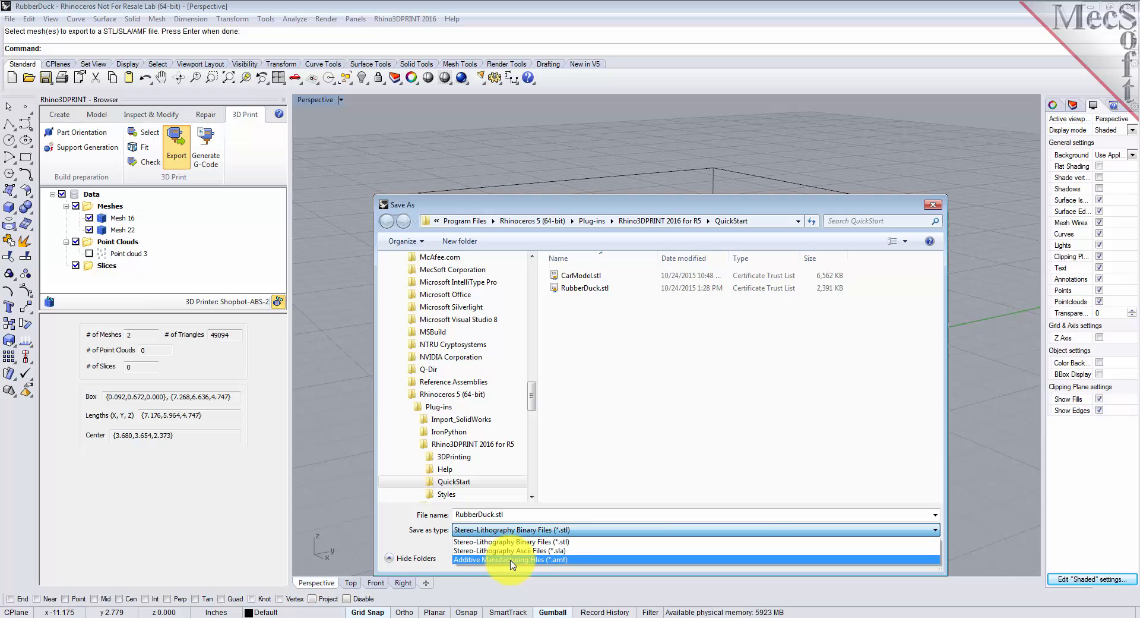
pyautogui.moveTo(603, 559)
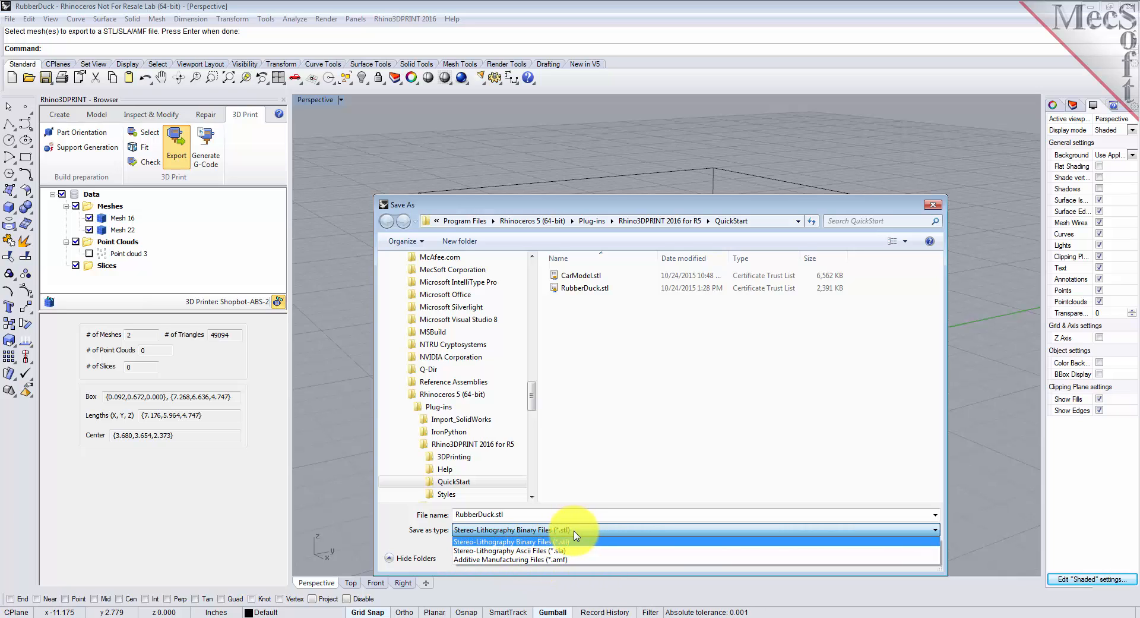
pyautogui.click(501, 541)
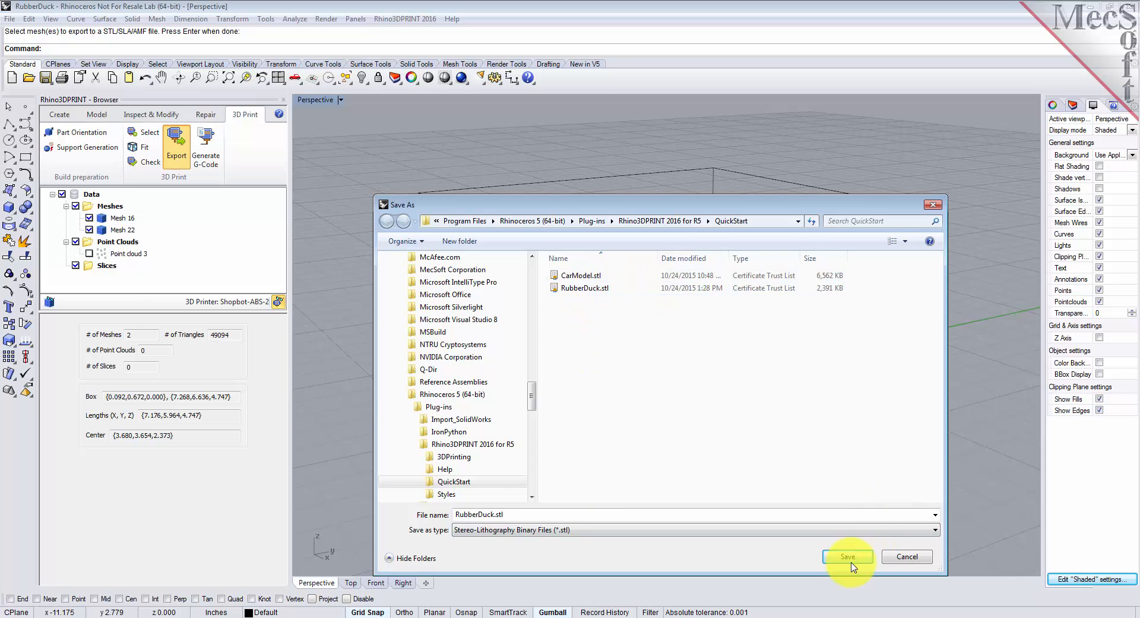
pyautogui.click(847, 556)
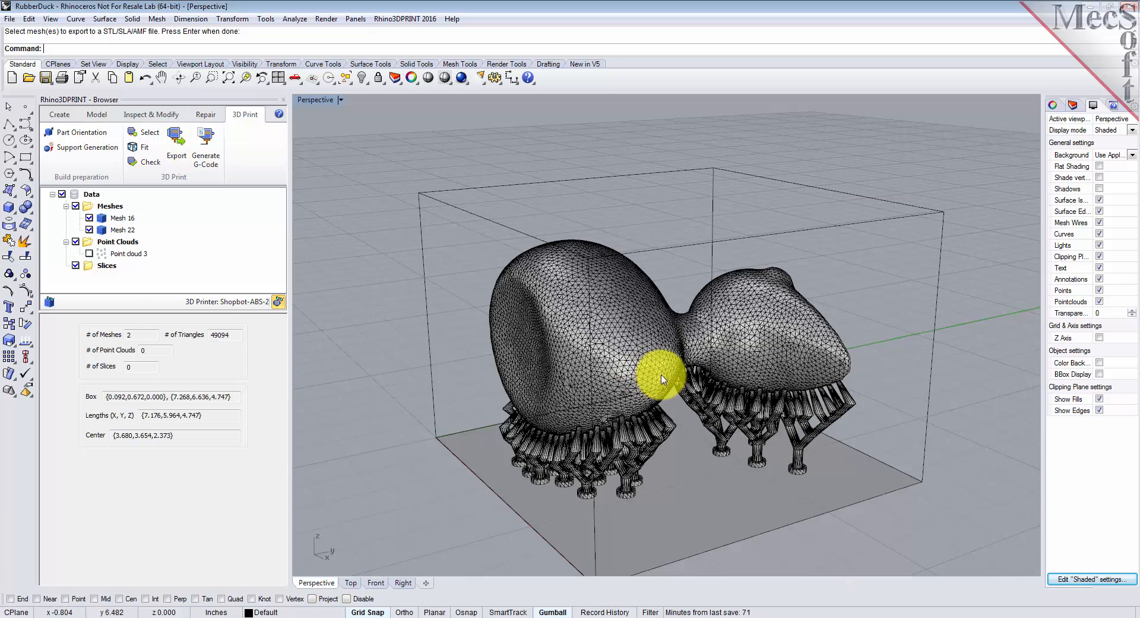
pyautogui.moveTo(911, 391)
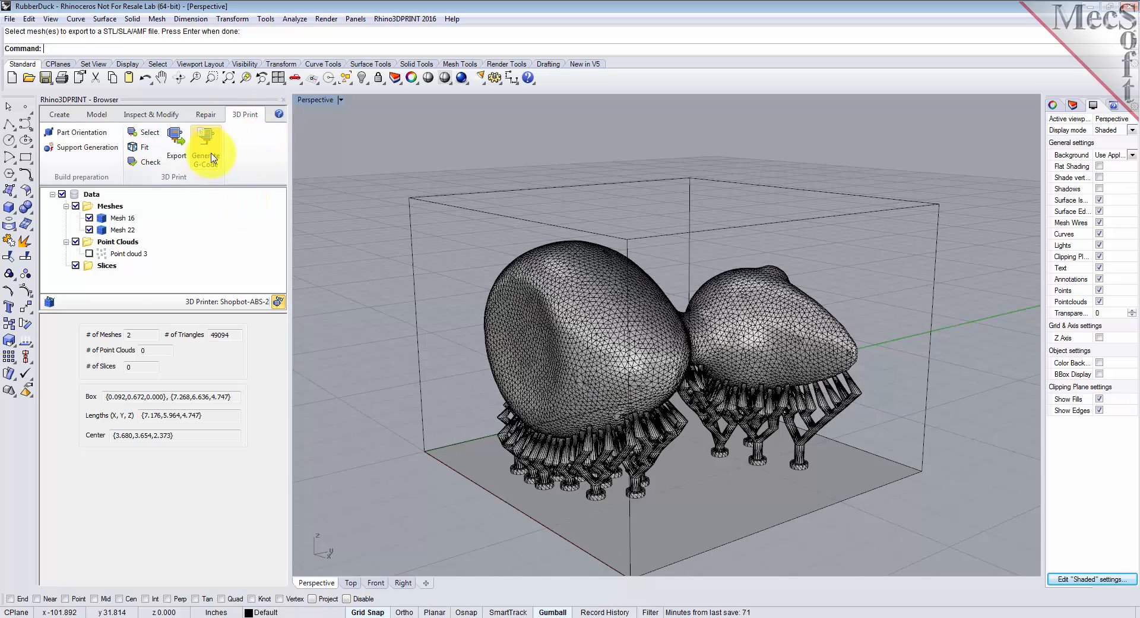
# Start the Generate G-Code command for the supported duck meshes.
pyautogui.click(206, 142)
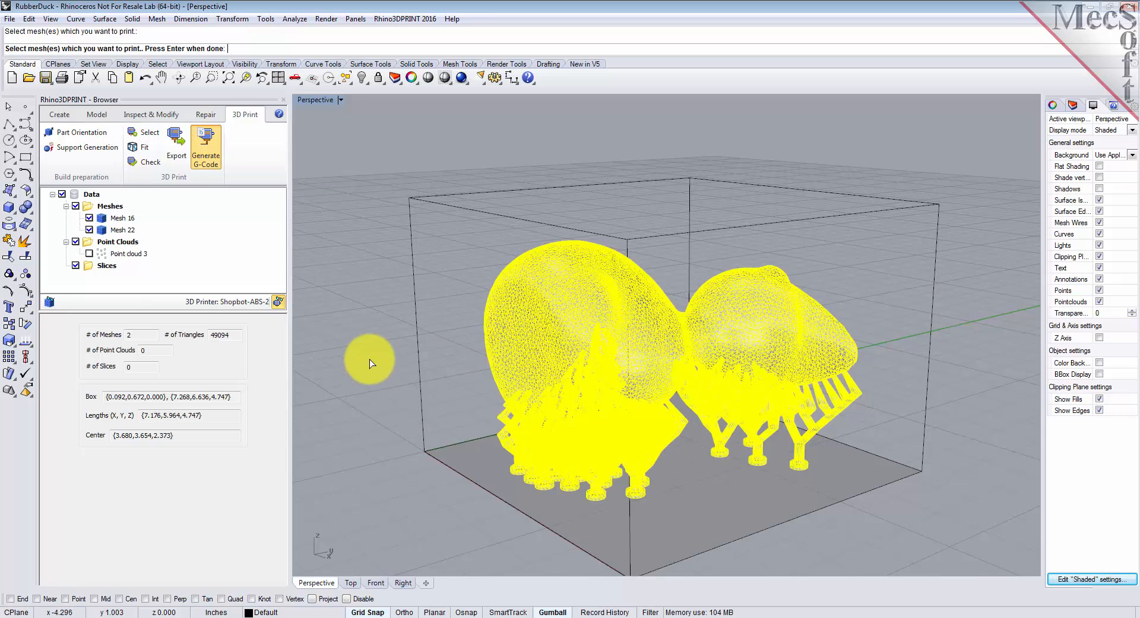
# Confirm the duck meshes and keep Hatch as the top/bottom fill pattern in the print parameters.
pyautogui.click(205, 147)
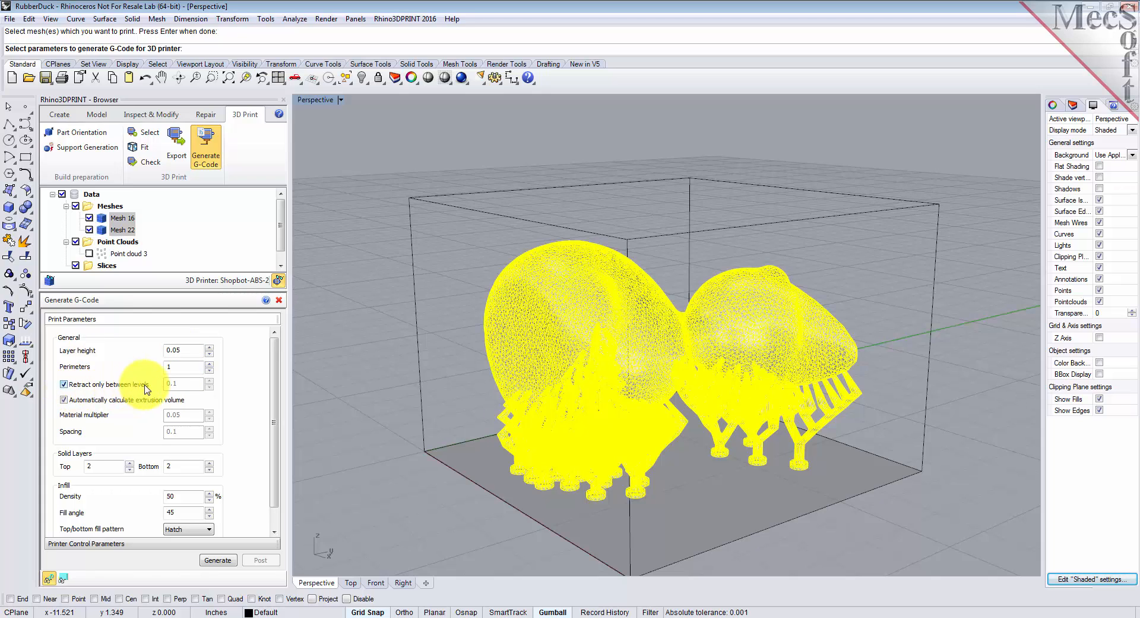
pyautogui.moveTo(106, 404)
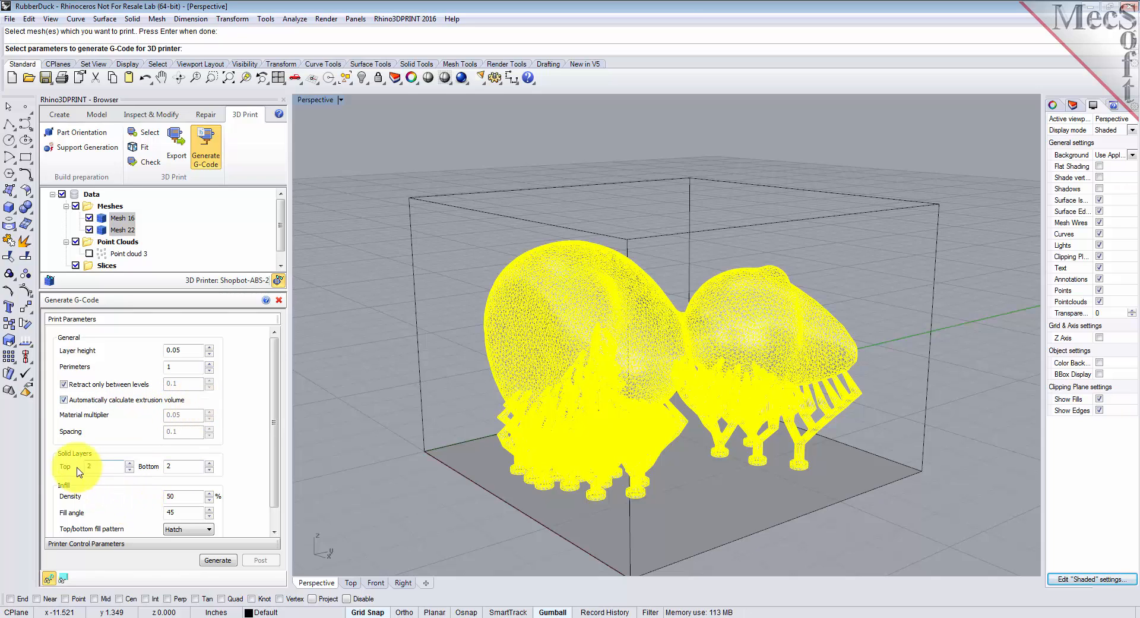
pyautogui.moveTo(104, 472)
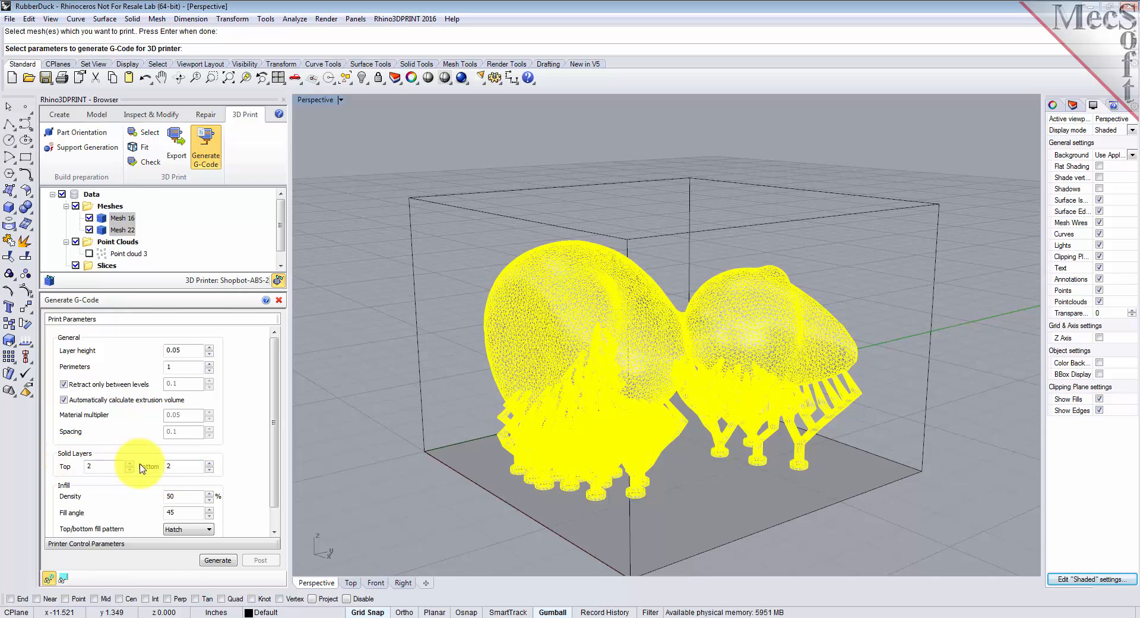
pyautogui.scroll(-3)
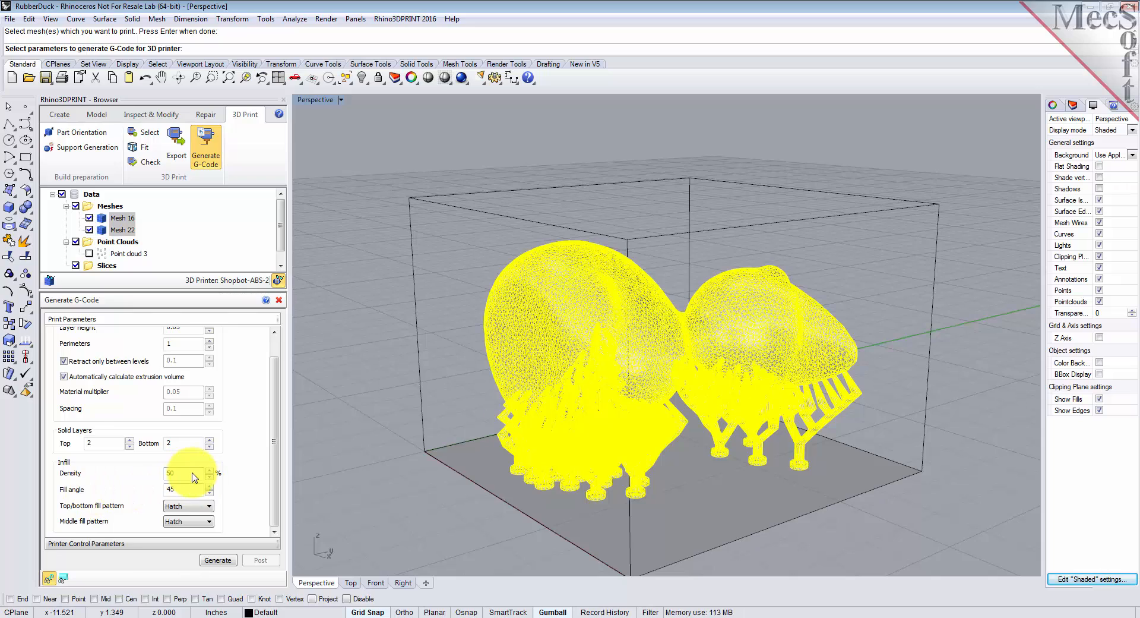
pyautogui.moveTo(100, 498)
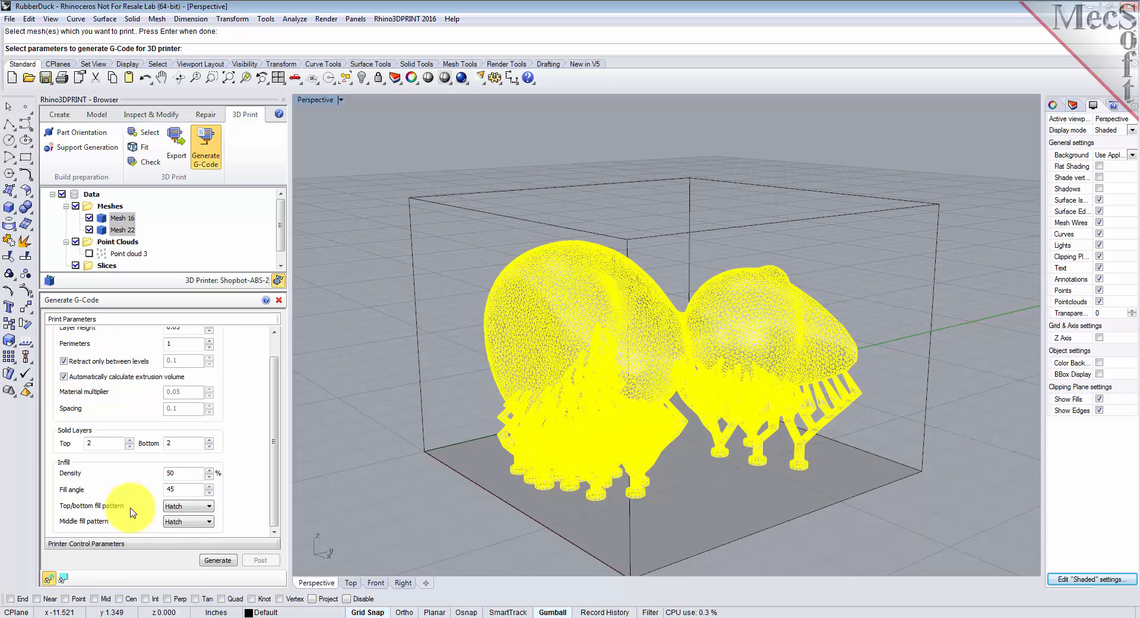
pyautogui.click(209, 505)
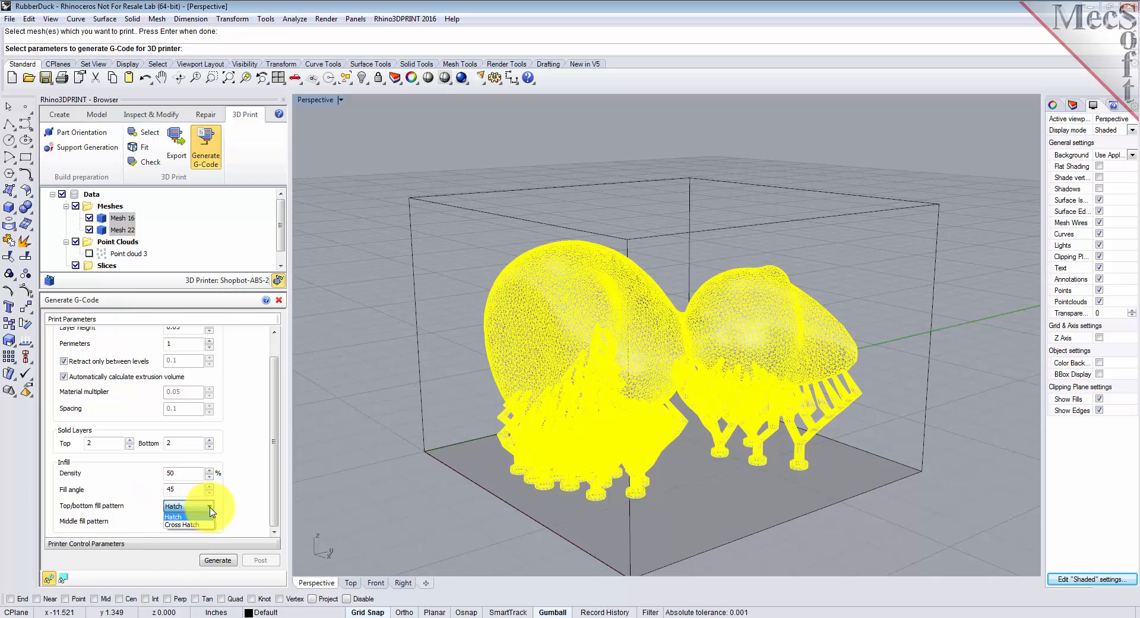
pyautogui.click(172, 506)
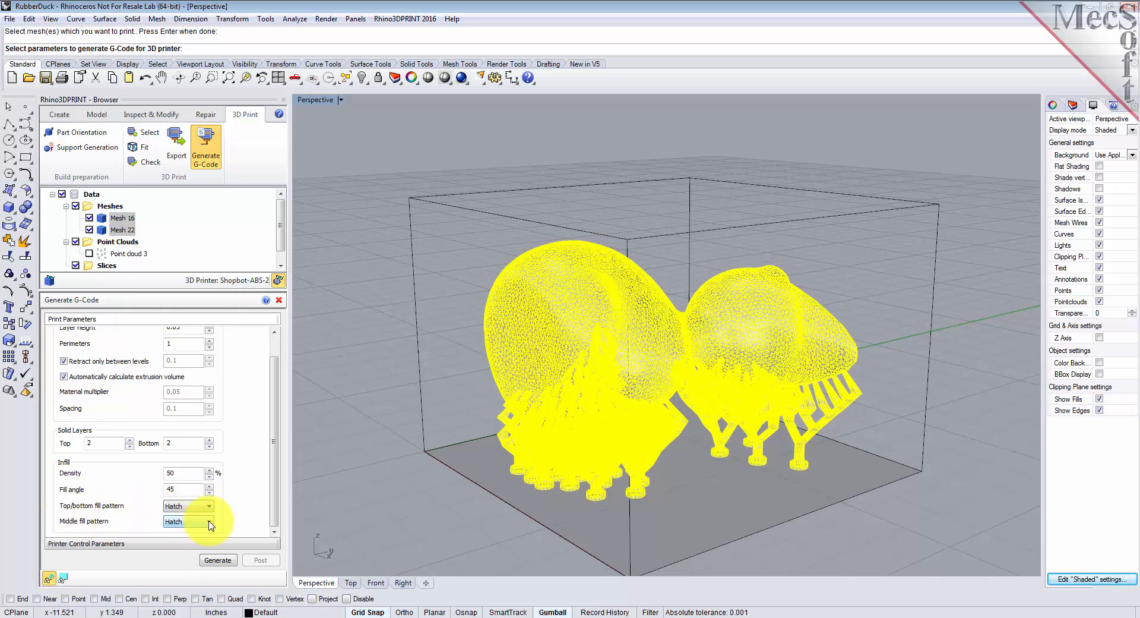
# Generate the G-code toolpaths and orbit to view them inside the build box.
pyautogui.click(217, 560)
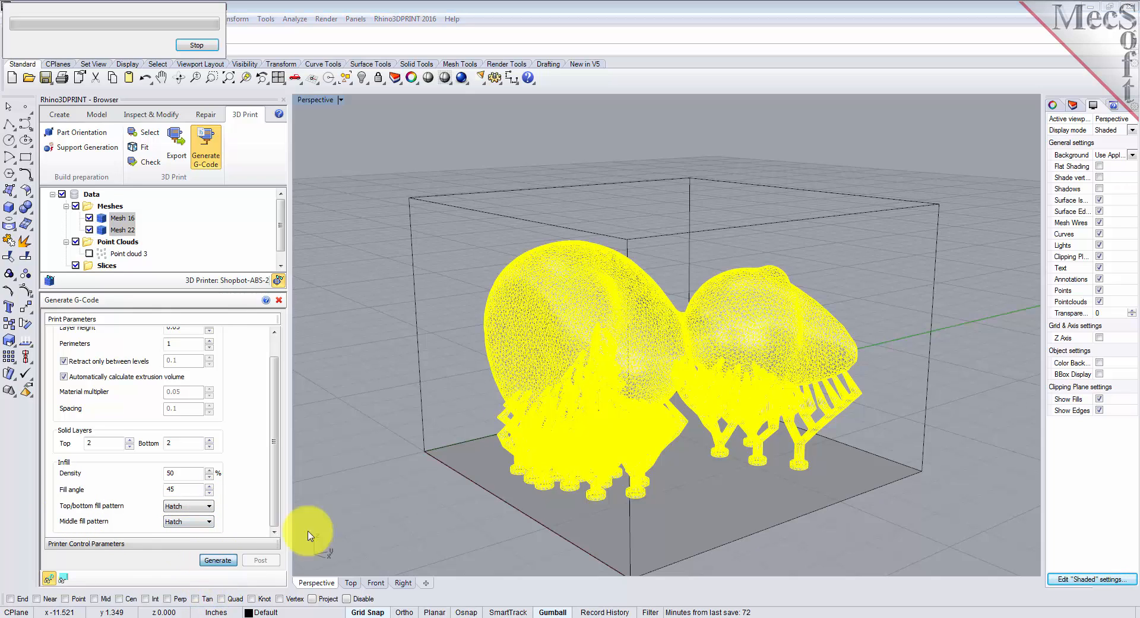
pyautogui.moveTo(367, 434)
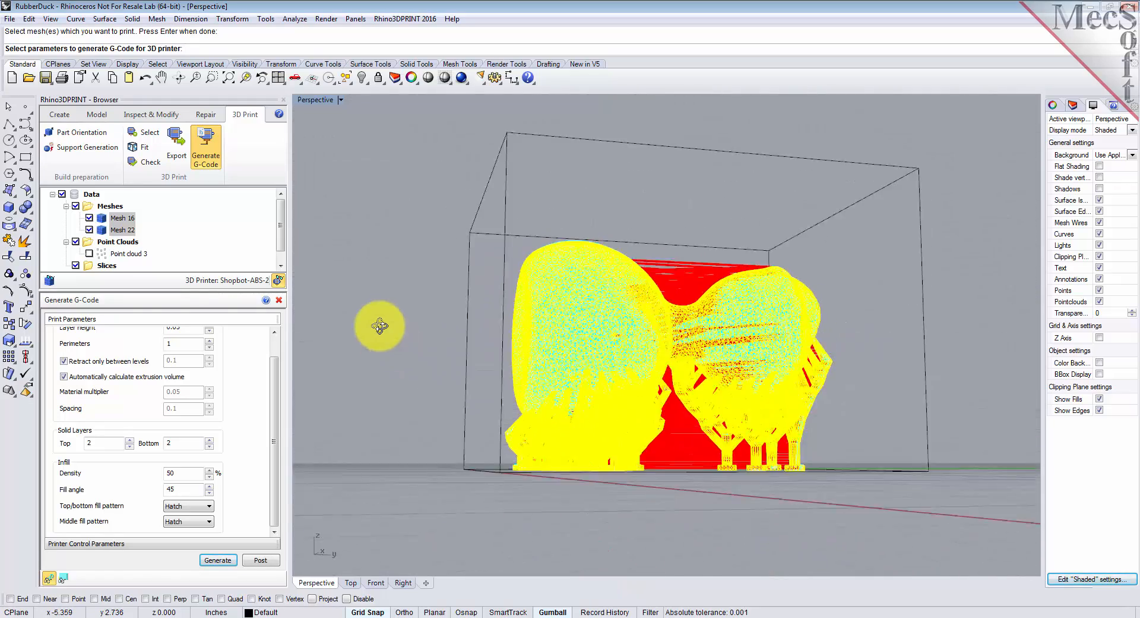
pyautogui.moveTo(378, 326); pyautogui.dragTo(448, 374)
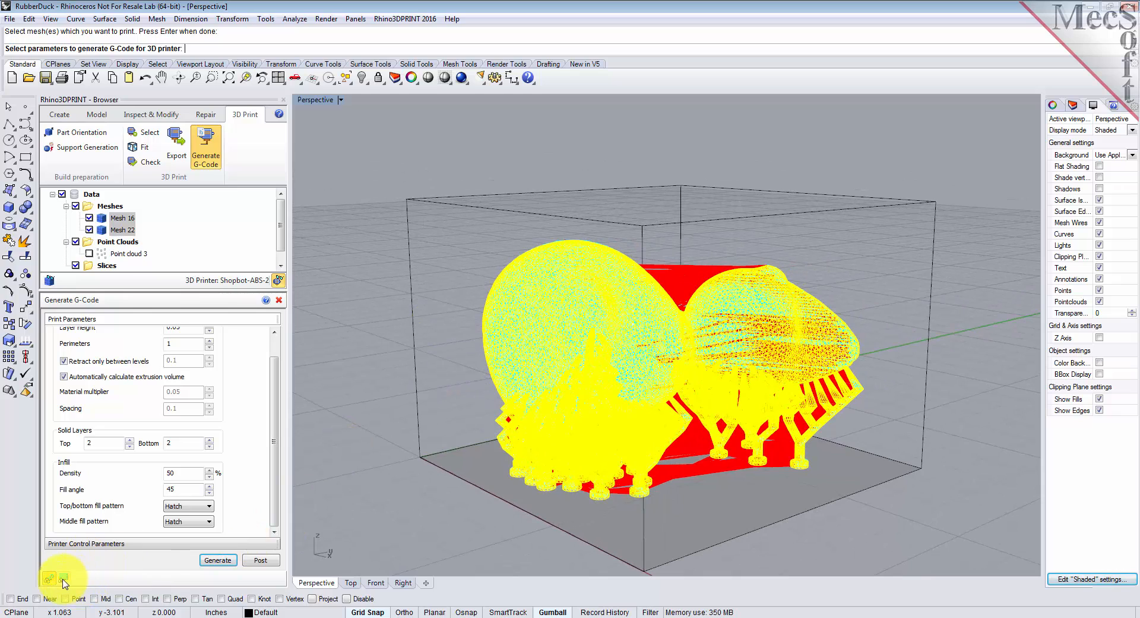
pyautogui.moveTo(62, 581)
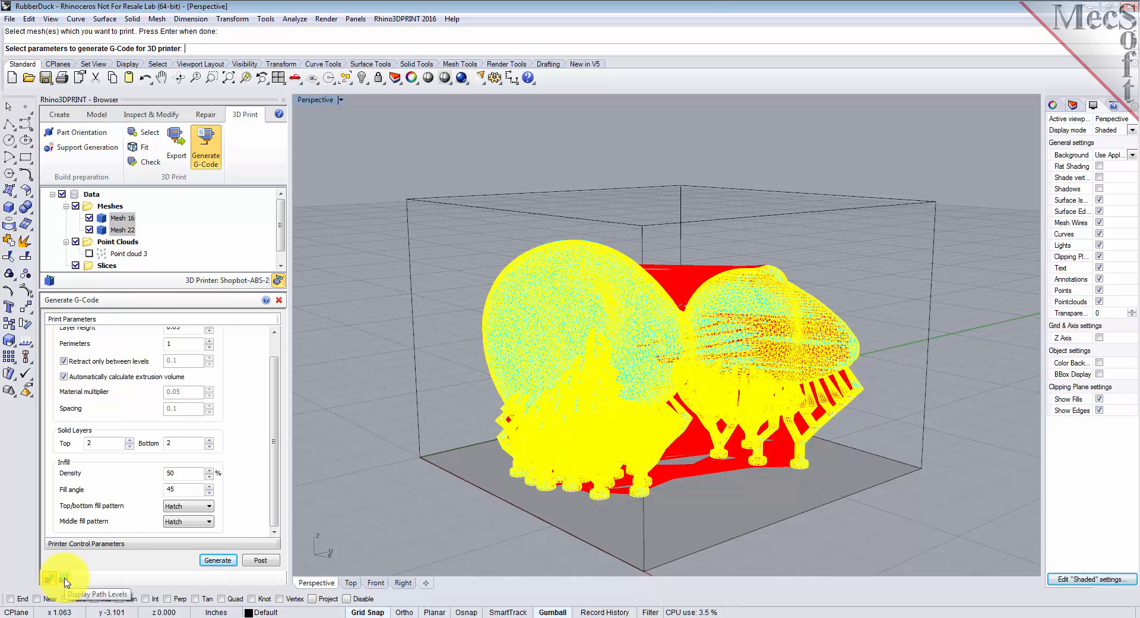
# Step through toolpath Z levels (layers 3, 5, mid-height, near top) in the Z Level Display list.
pyautogui.click(45, 580)
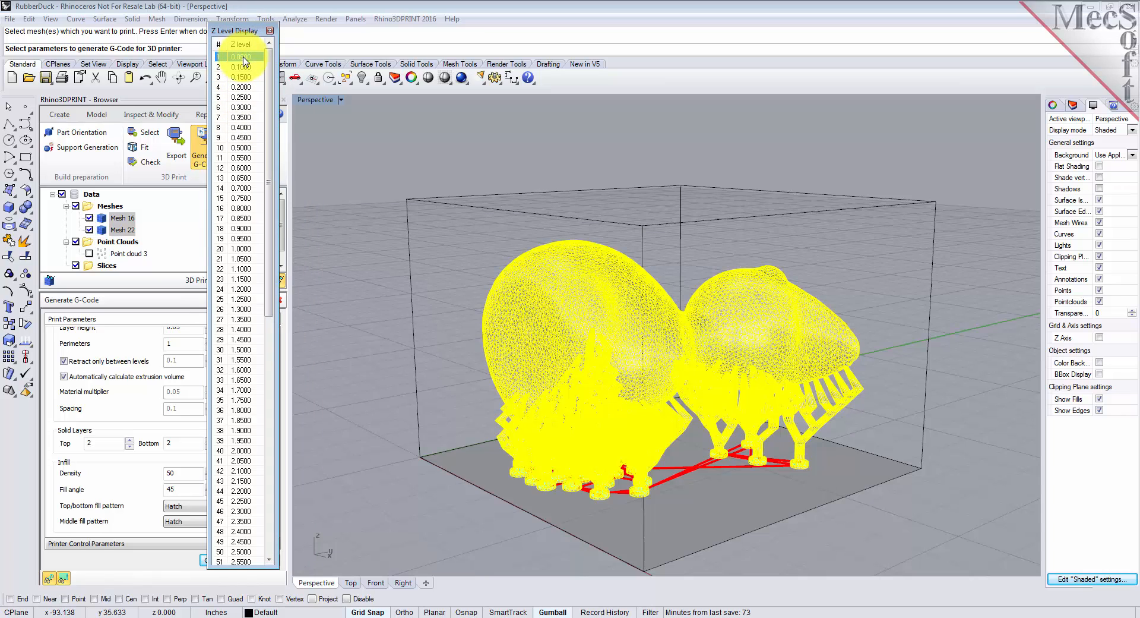
pyautogui.click(240, 77)
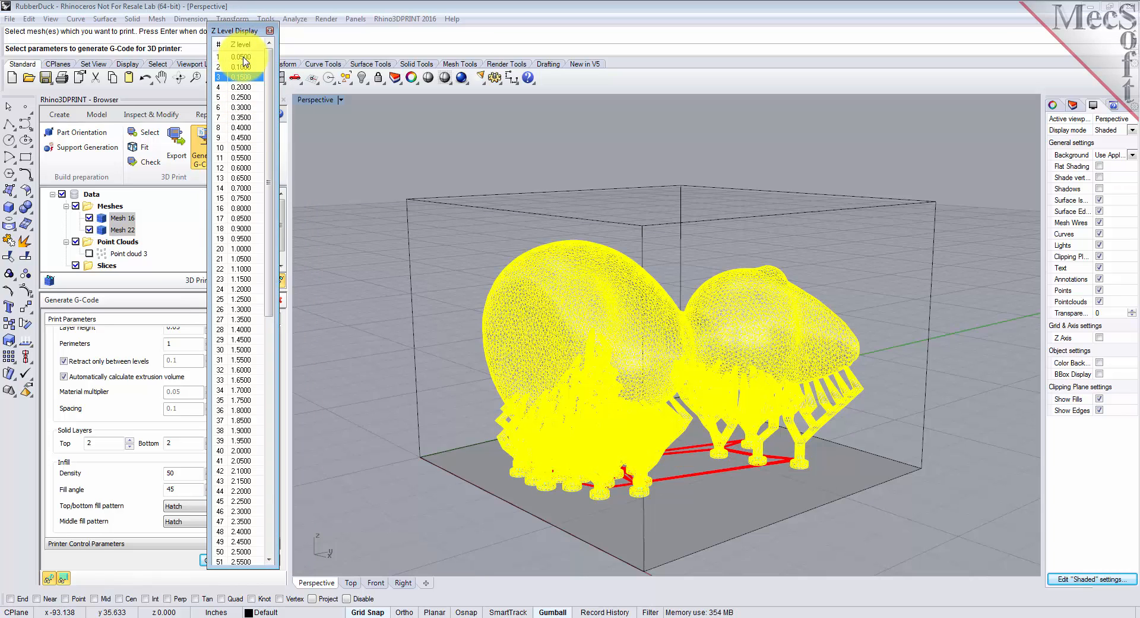
pyautogui.click(240, 97)
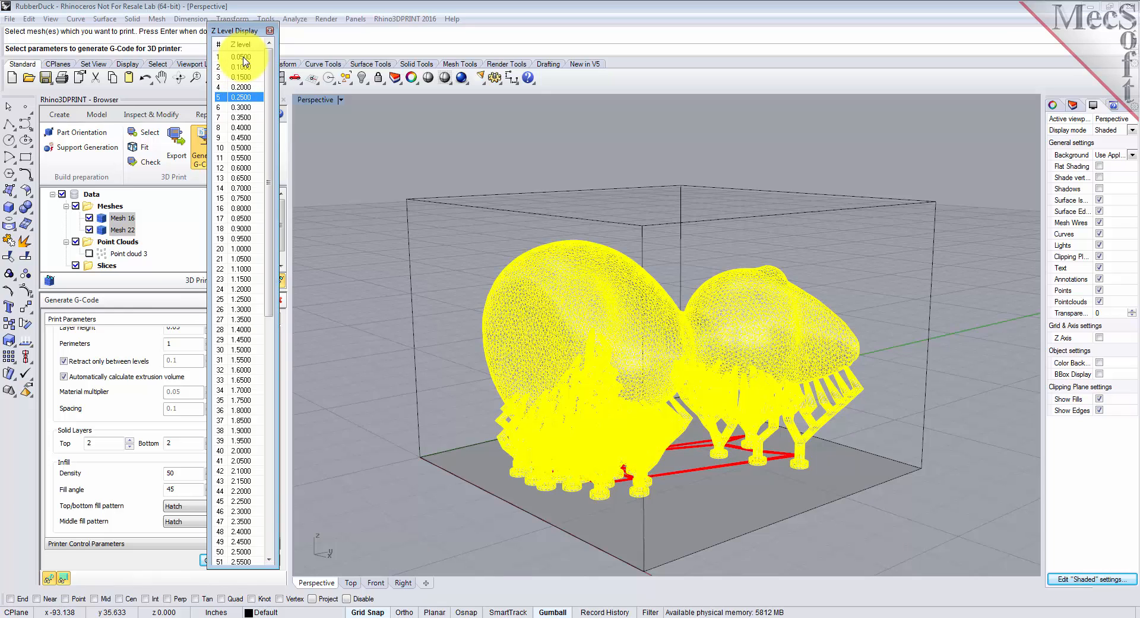
pyautogui.click(239, 370)
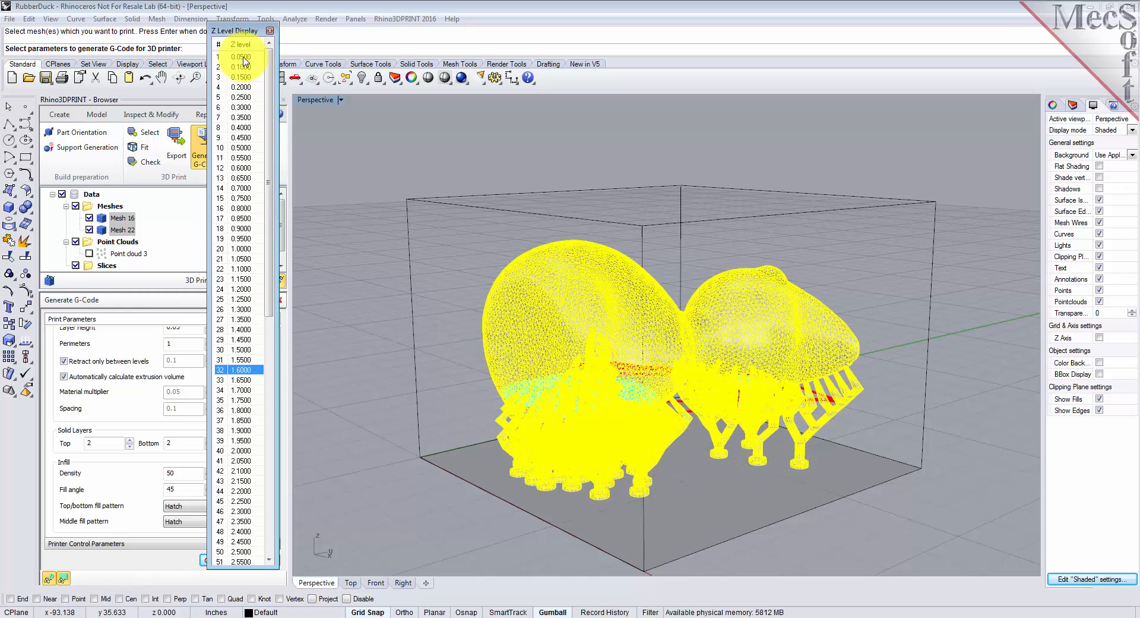
pyautogui.moveTo(395, 280)
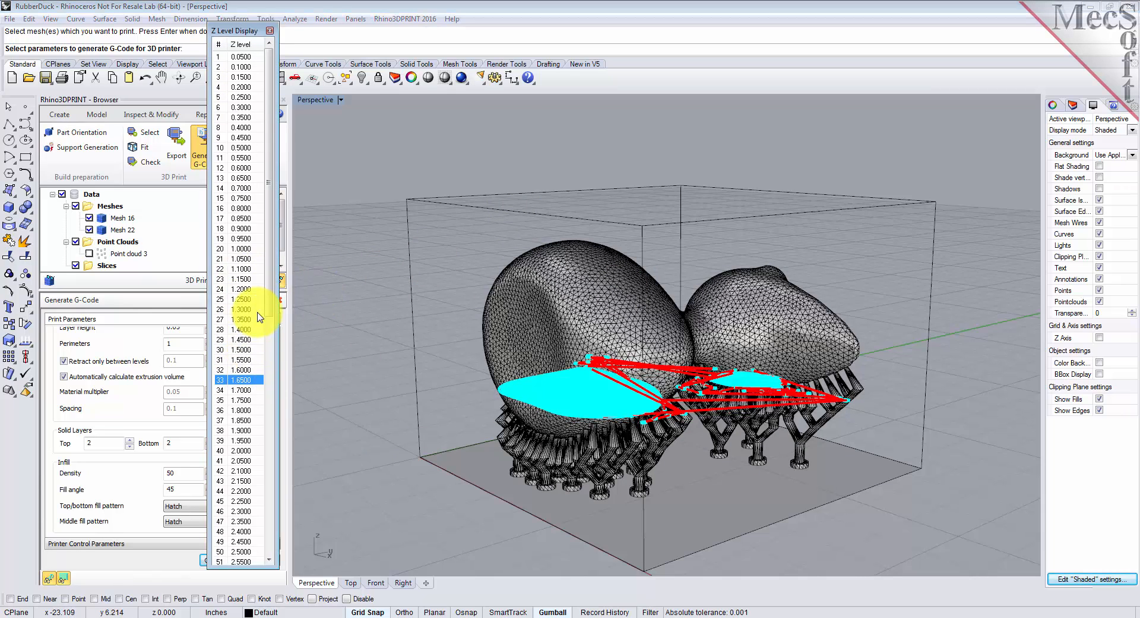
pyautogui.click(240, 460)
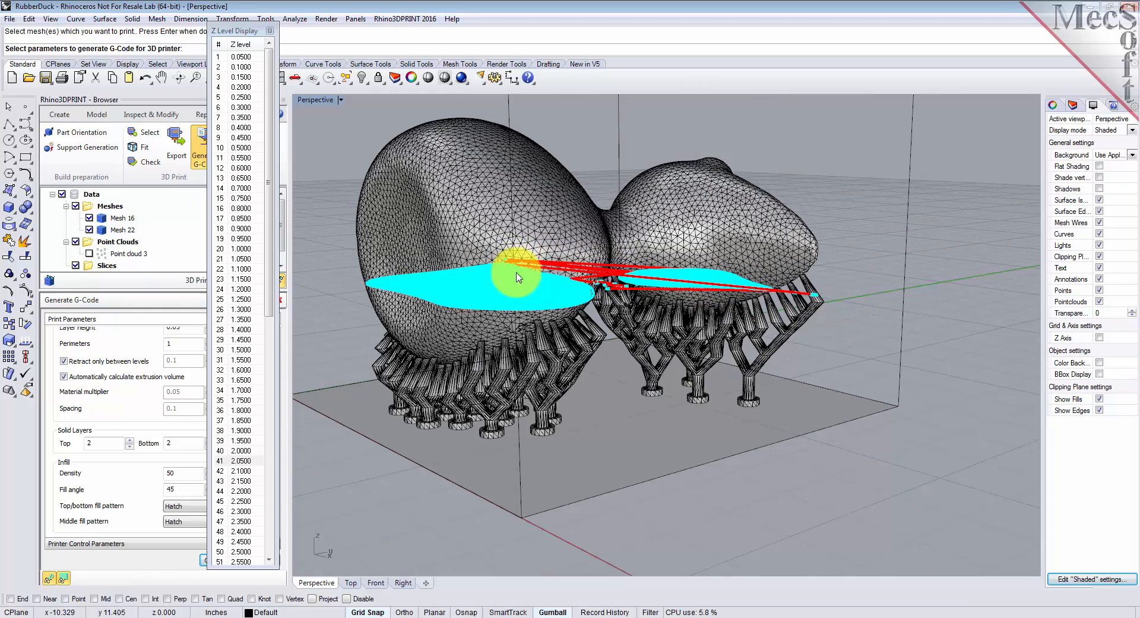
pyautogui.moveTo(516, 276); pyautogui.dragTo(661, 356)
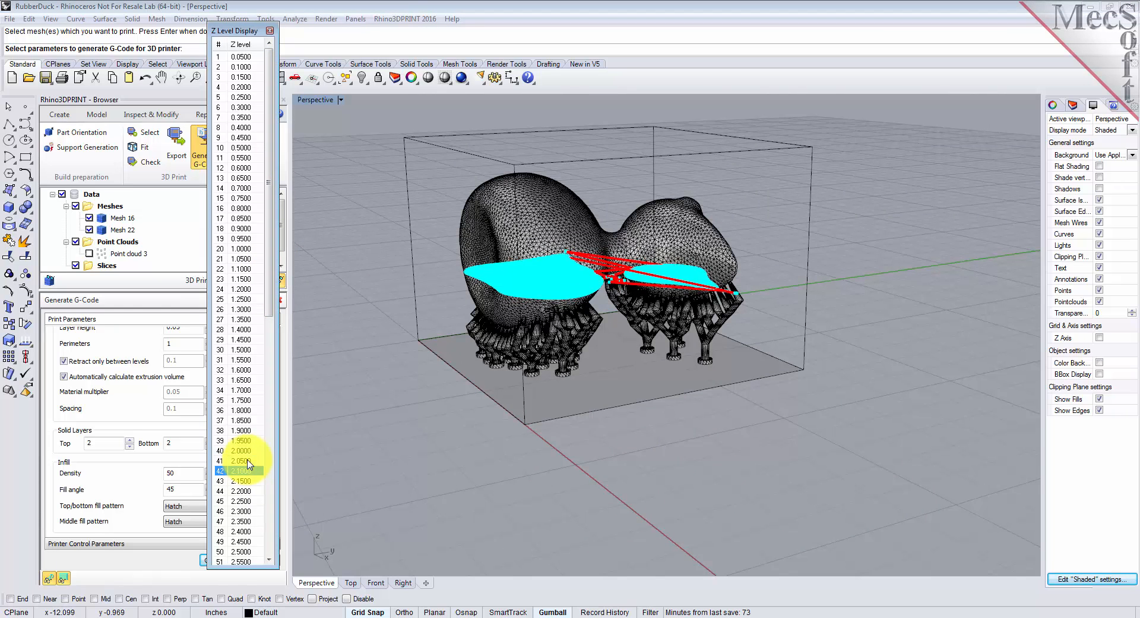
pyautogui.scroll(-3)
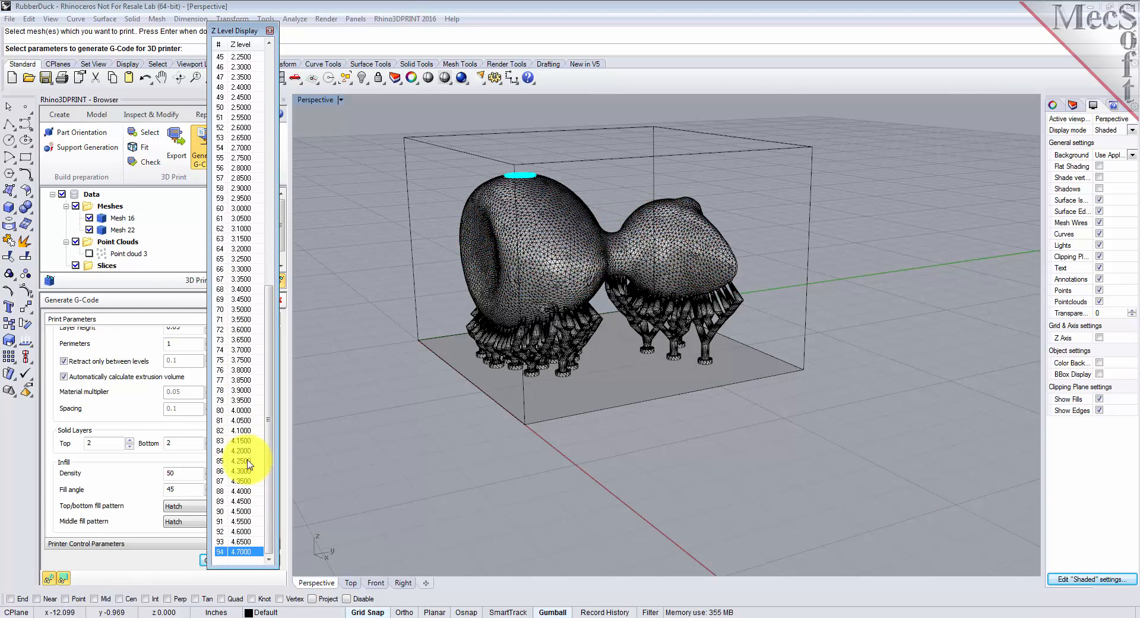
pyautogui.click(240, 228)
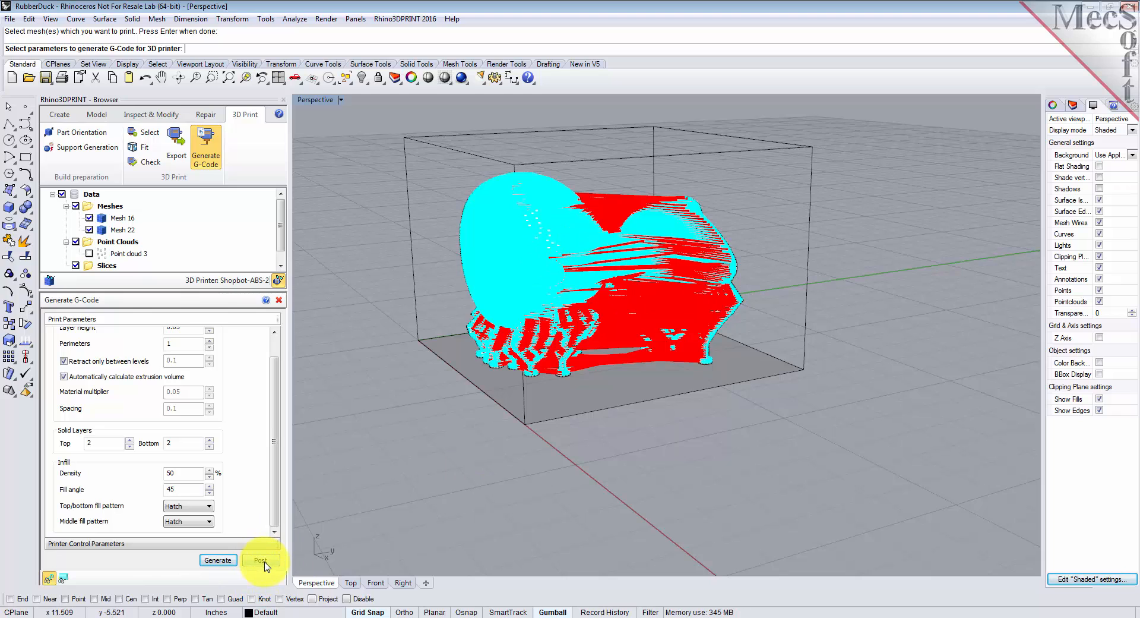
# Post the toolpaths with the ShopBotGCode post as RubberDuck.nc in the QuickStart folder.
pyautogui.click(261, 559)
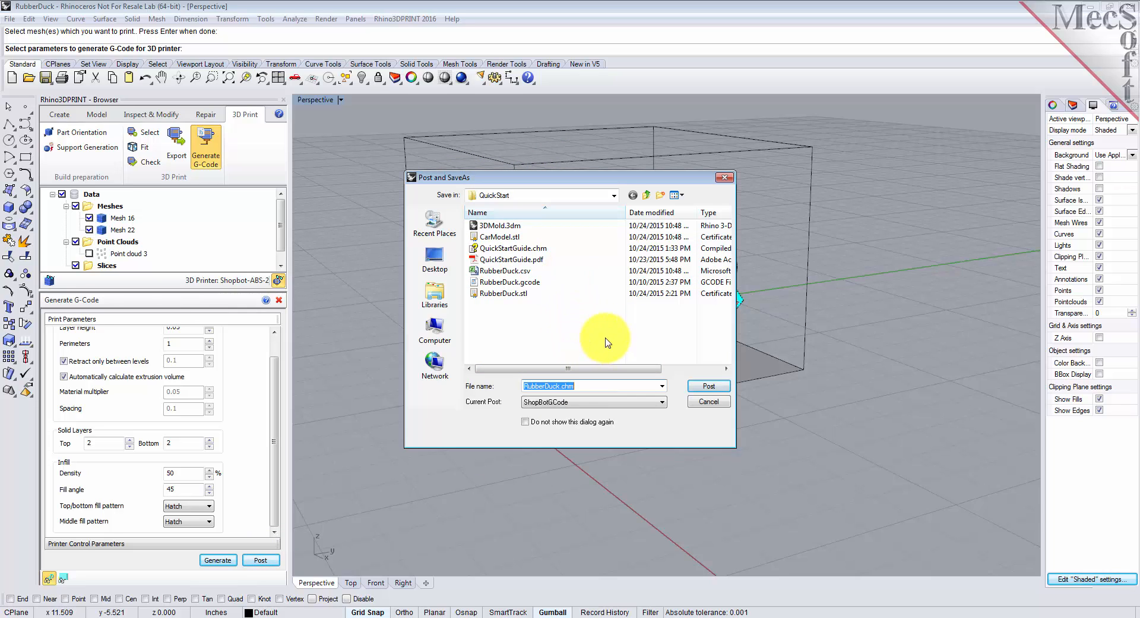
pyautogui.moveTo(474, 413)
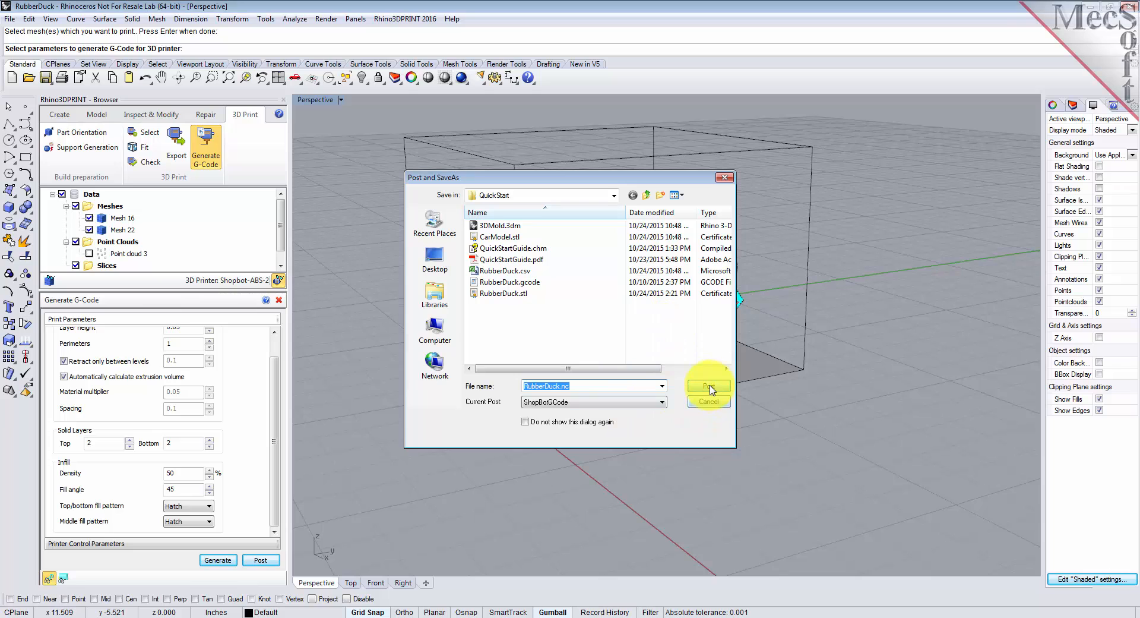
pyautogui.click(708, 386)
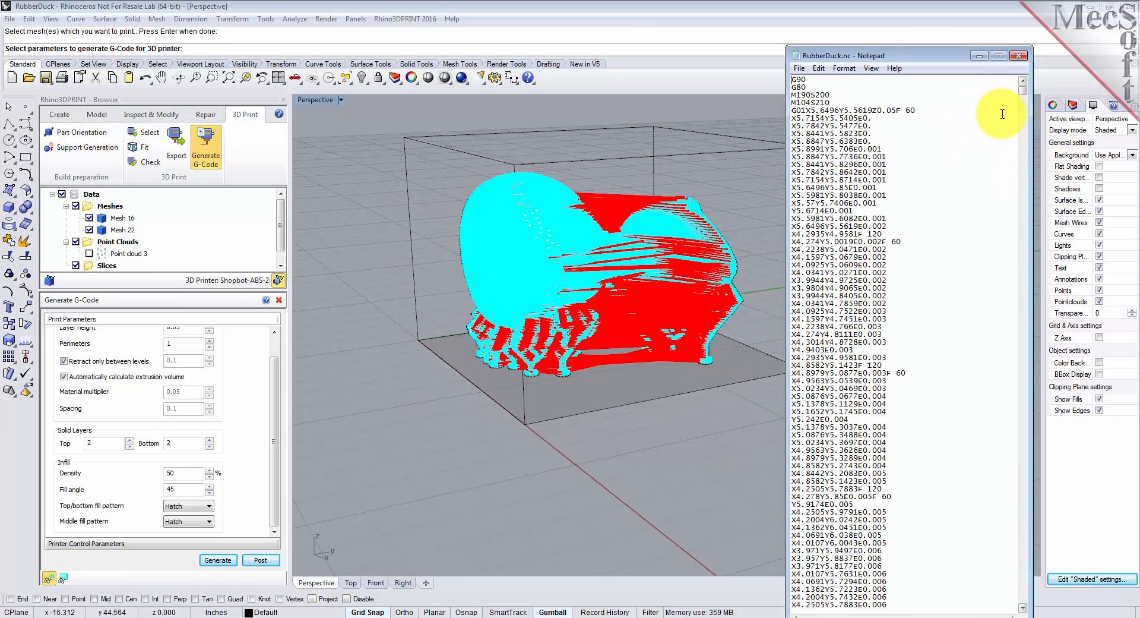
pyautogui.scroll(-3)
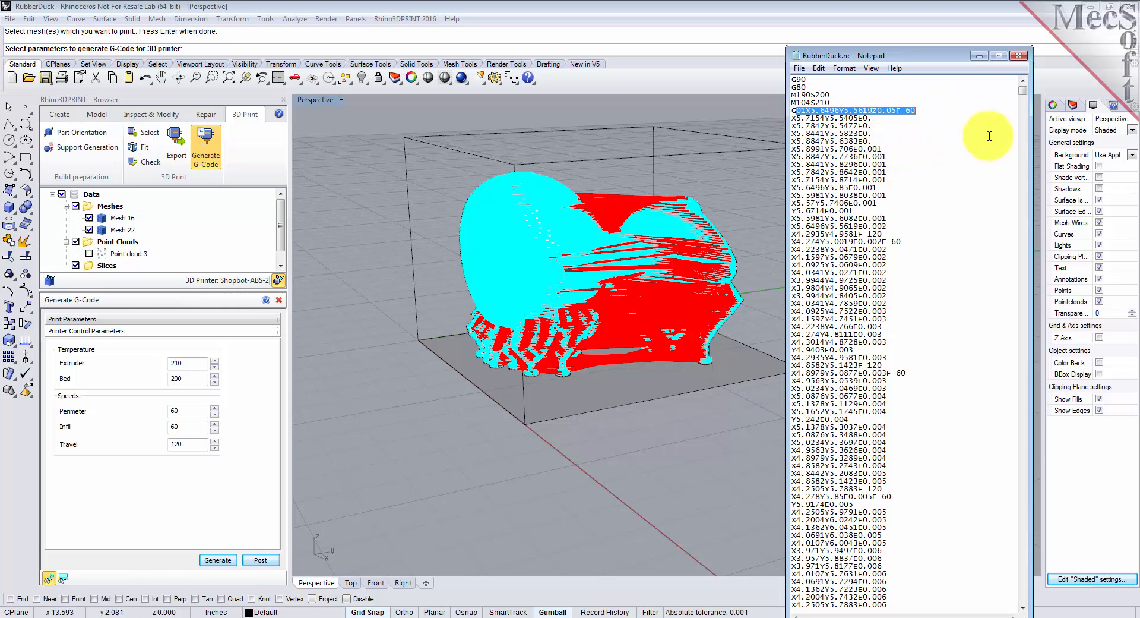
pyautogui.scroll(-3)
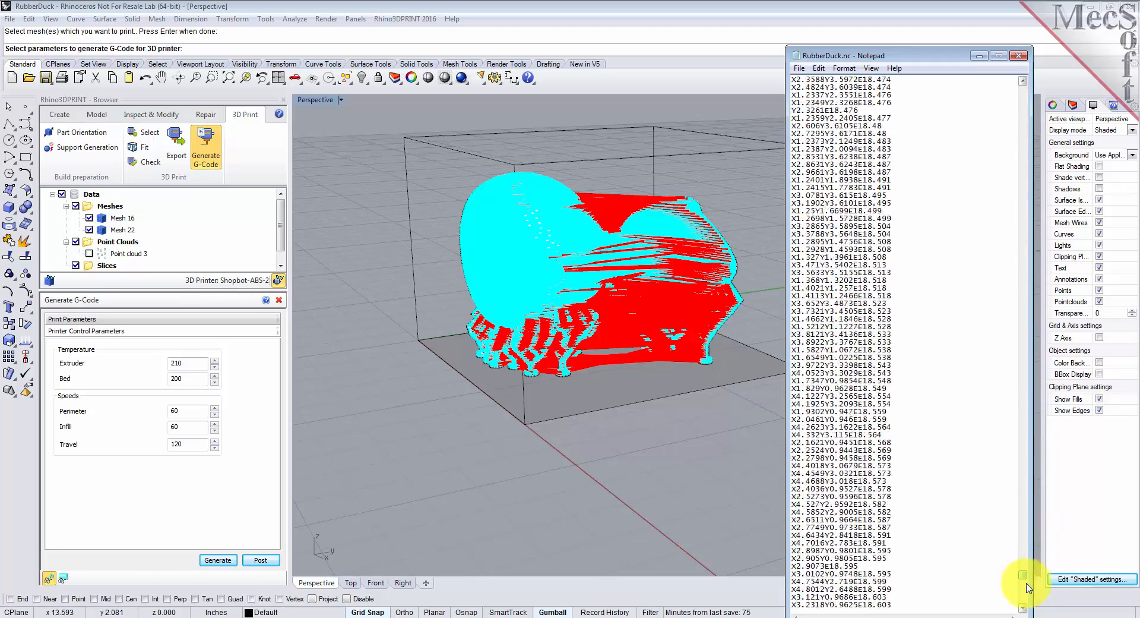
pyautogui.scroll(-3)
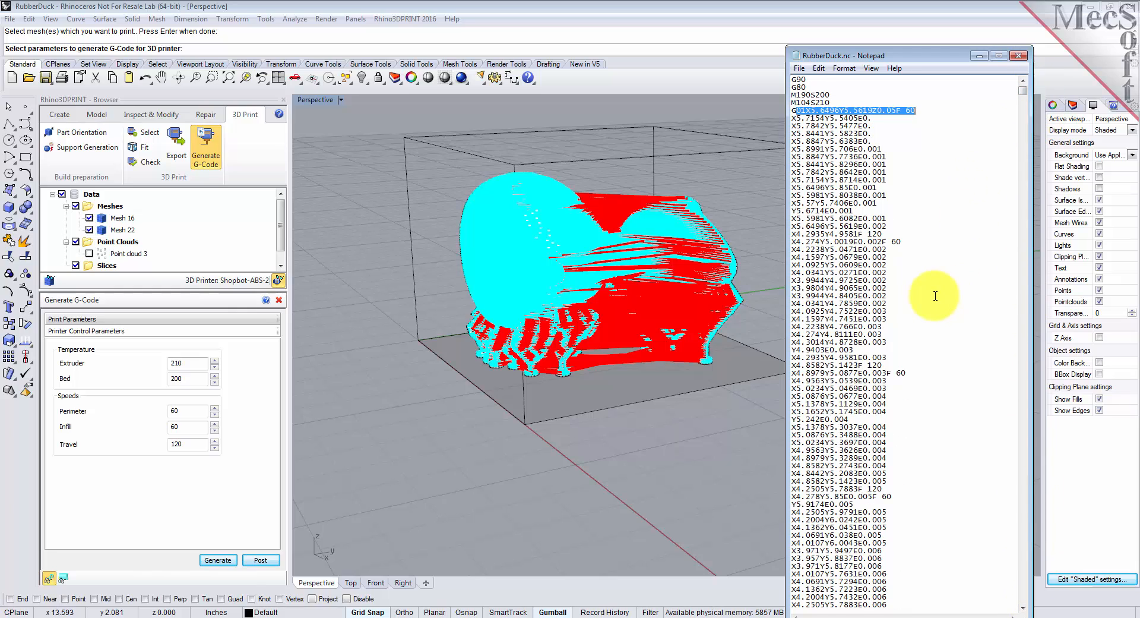
pyautogui.moveTo(940, 302)
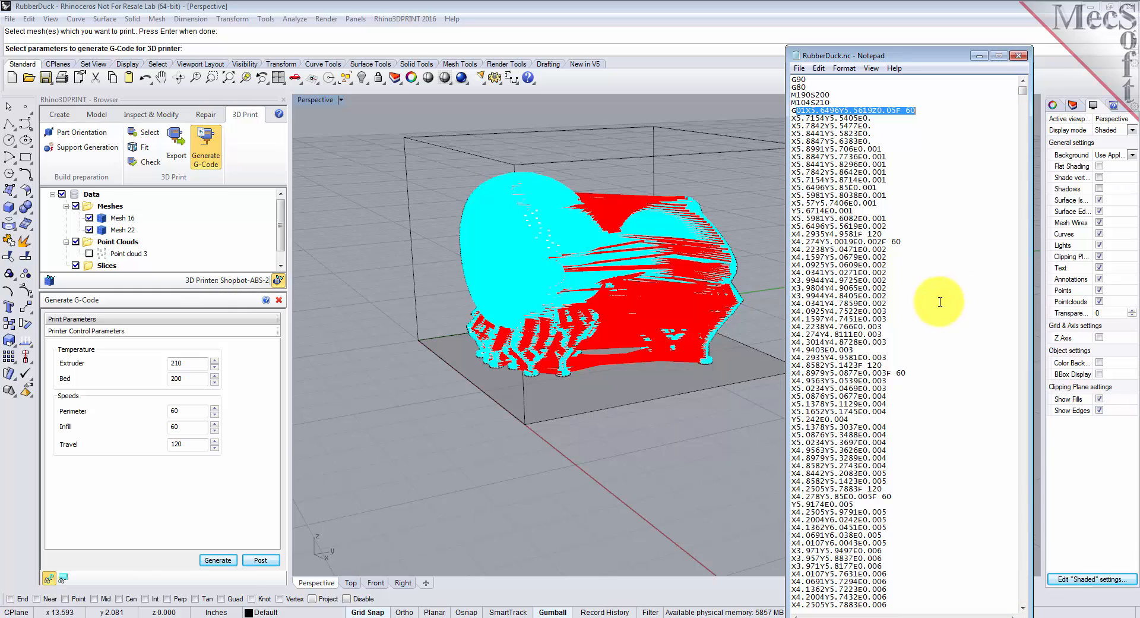
pyautogui.moveTo(955, 268)
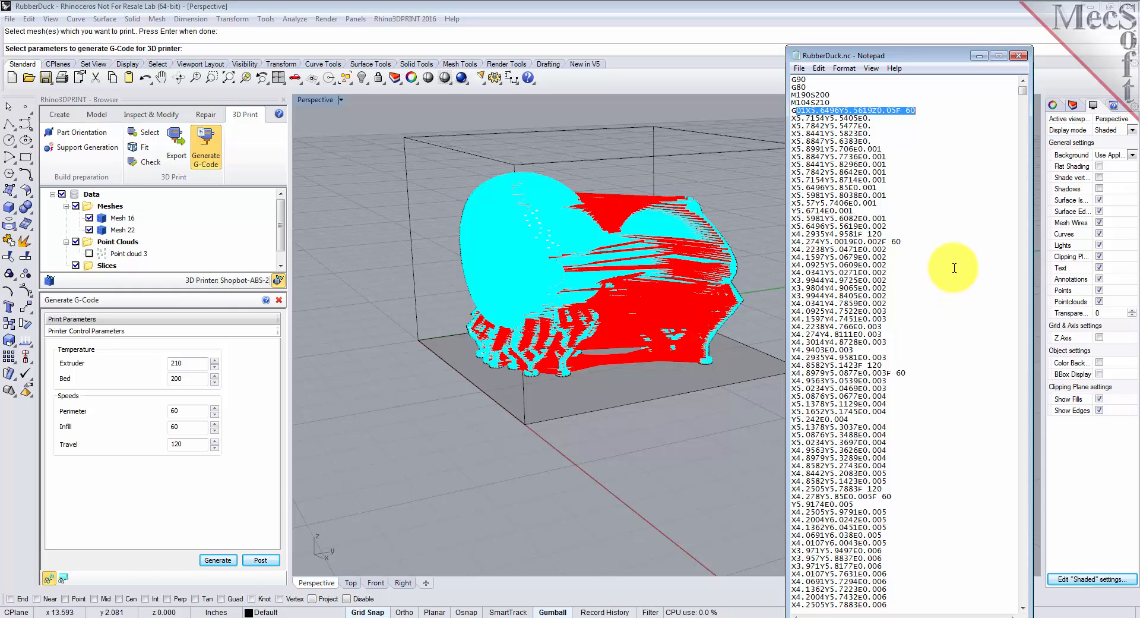